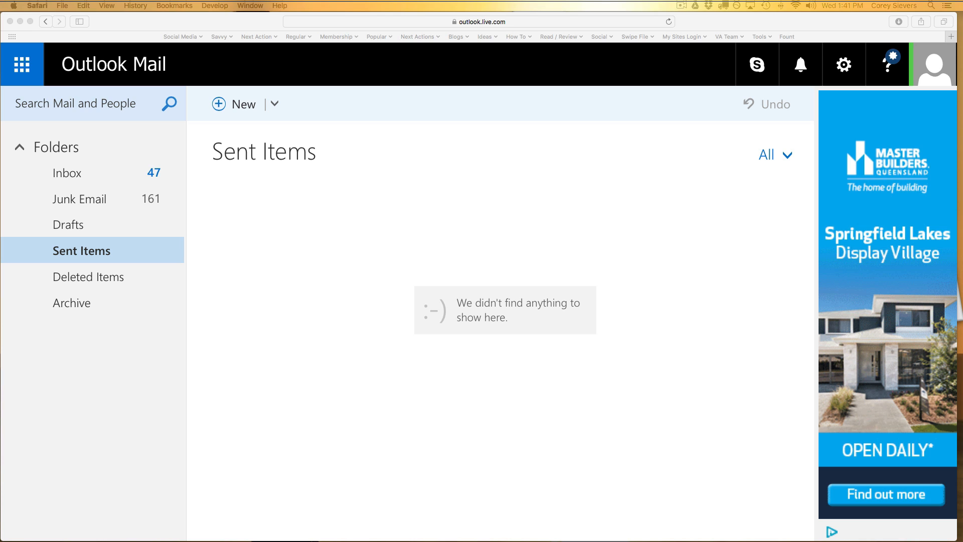
mouse_move(407, 263)
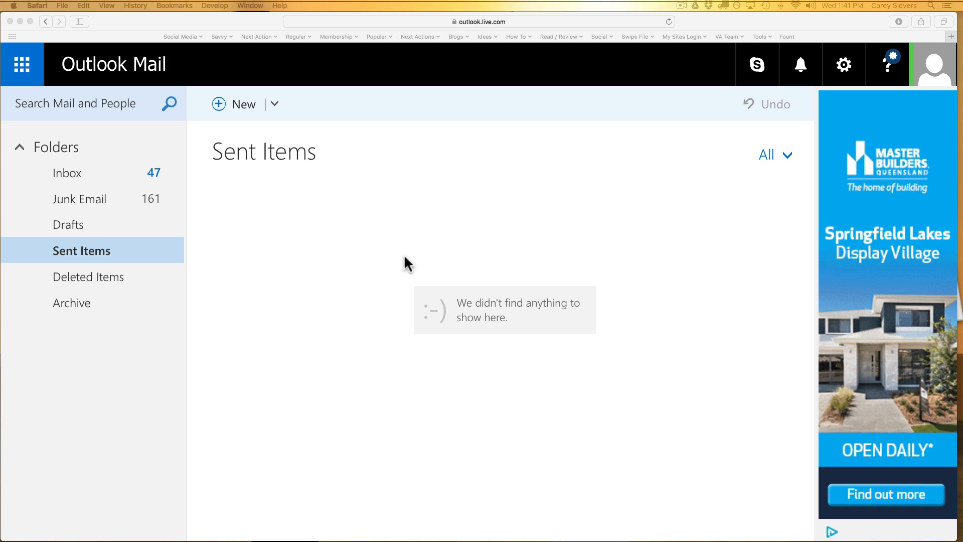
mouse_move(842, 141)
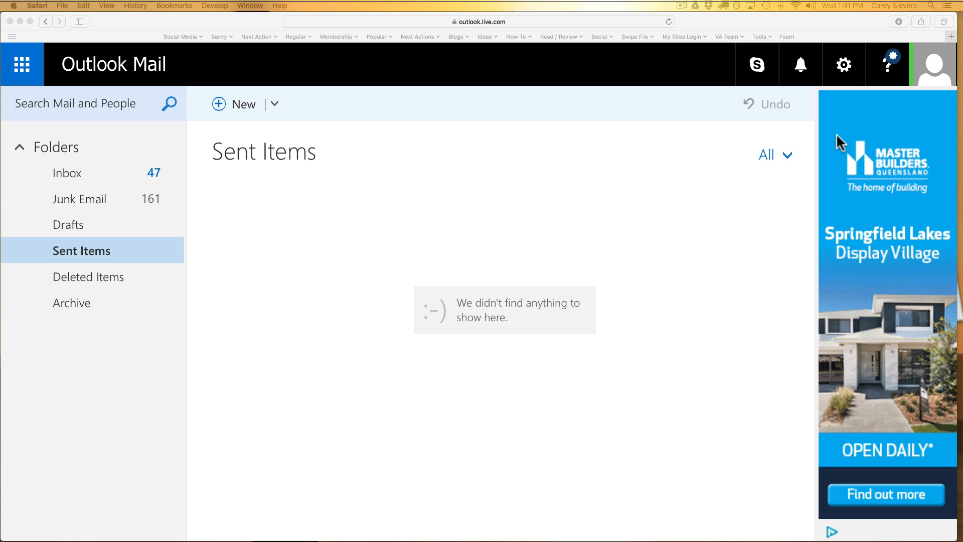
- Open the full Mail options from the settings gear and scroll the options list down
click(842, 65)
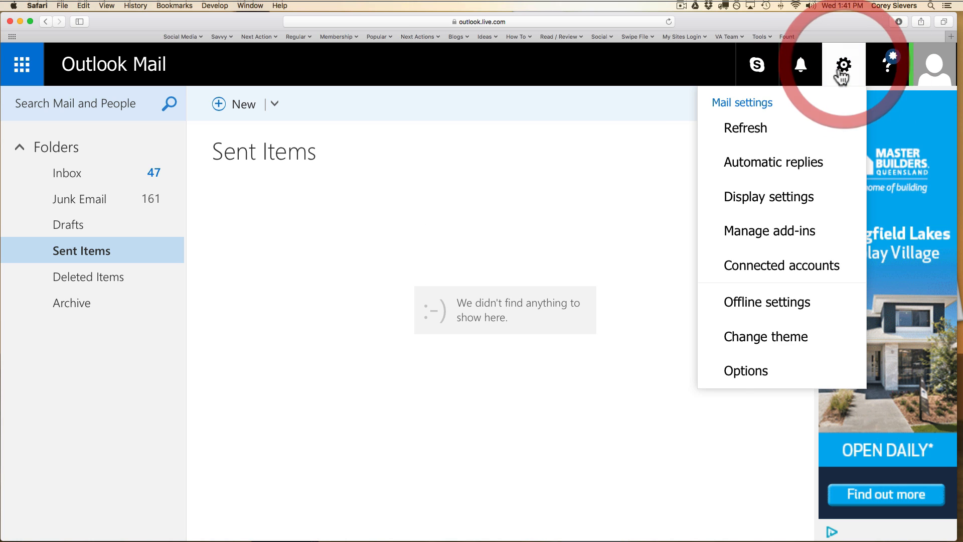
click(745, 370)
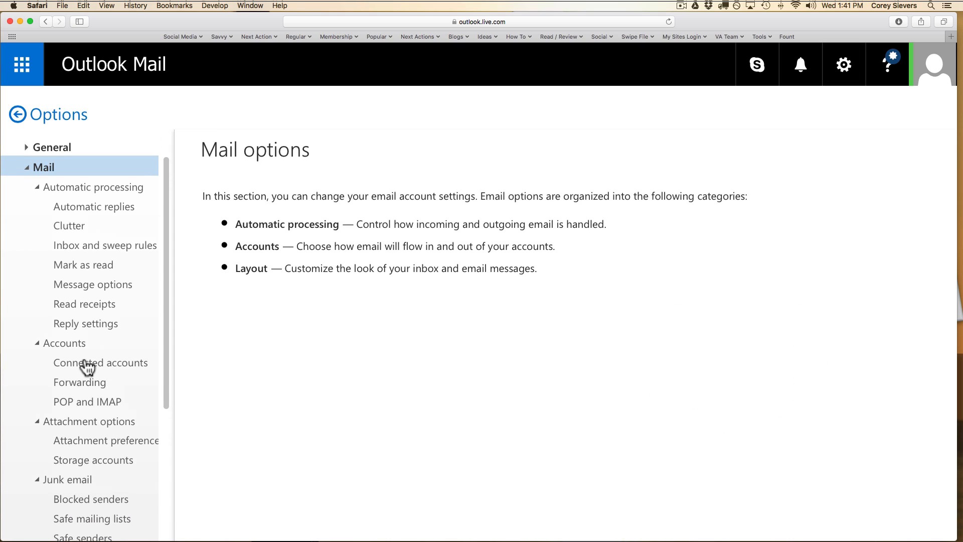
scroll(down, 3)
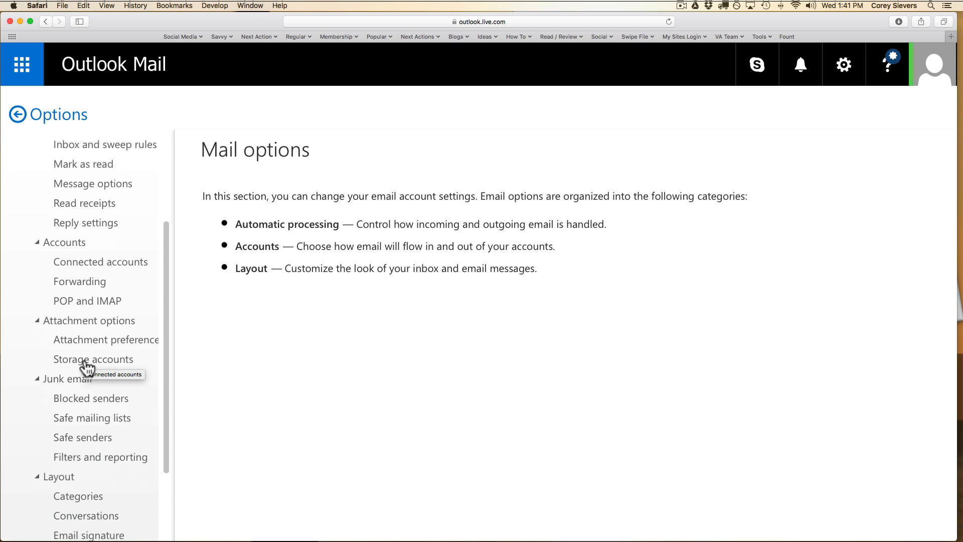
scroll(down, 3)
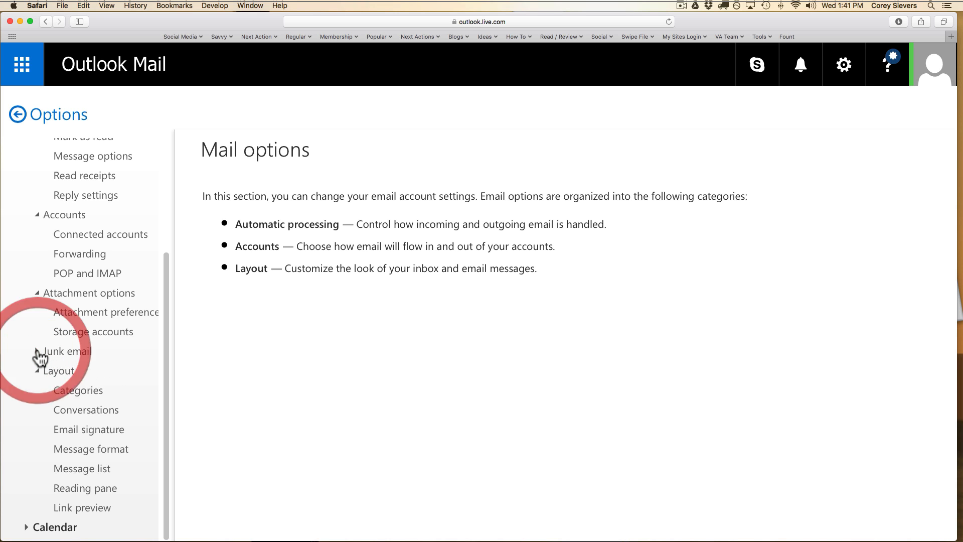
- Expand Junk email and select Safe senders
click(82, 409)
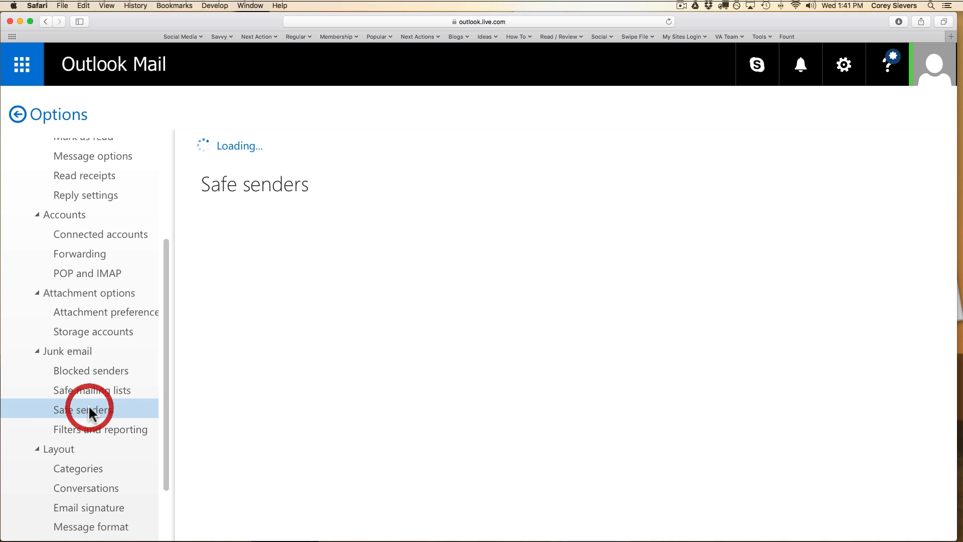
click(82, 409)
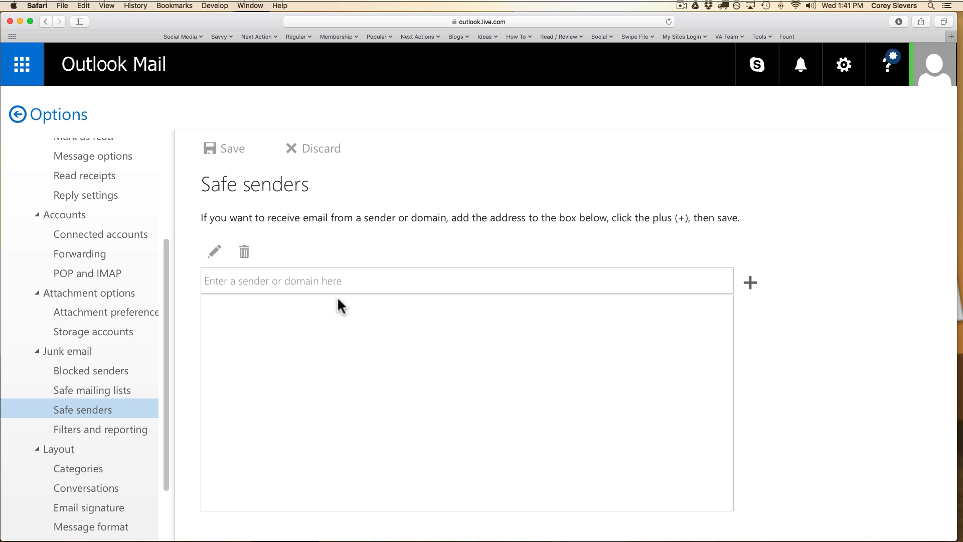
- Enter savvy-team.com, add it to the Safe senders list, and save
text(sa)
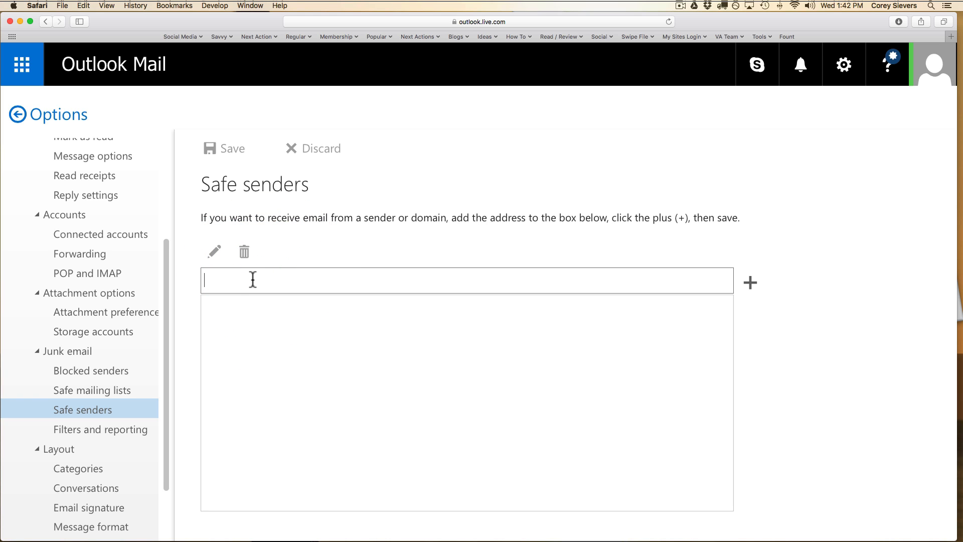
text(savvy-)
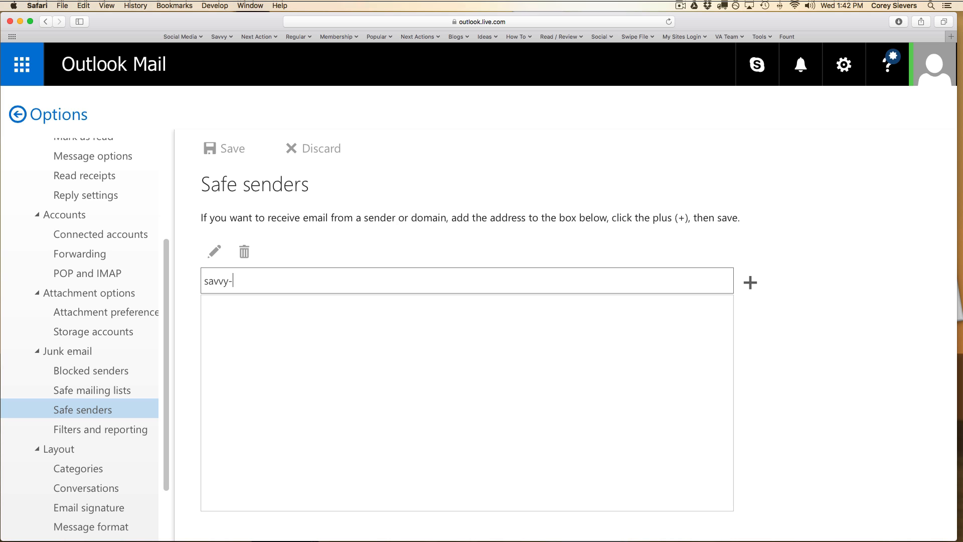
text(team.com)
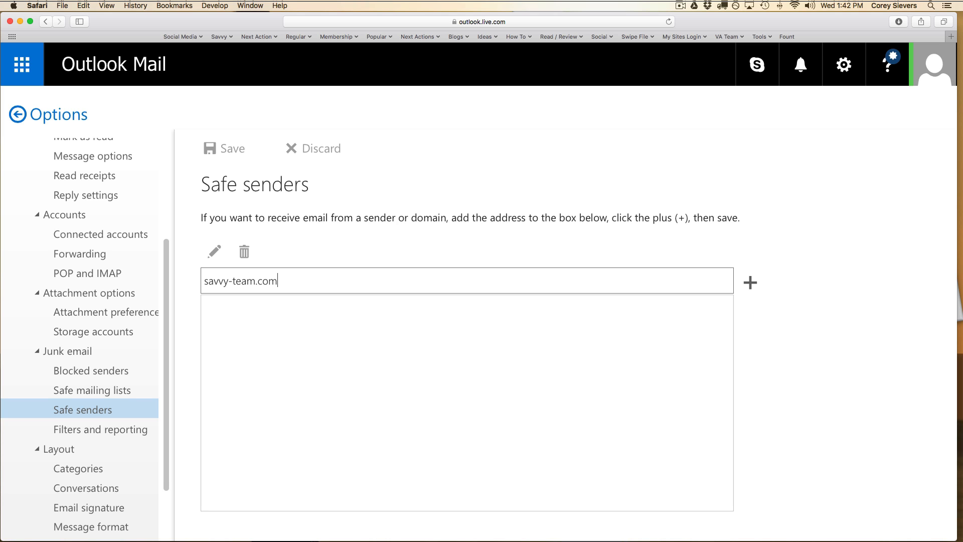
click(749, 282)
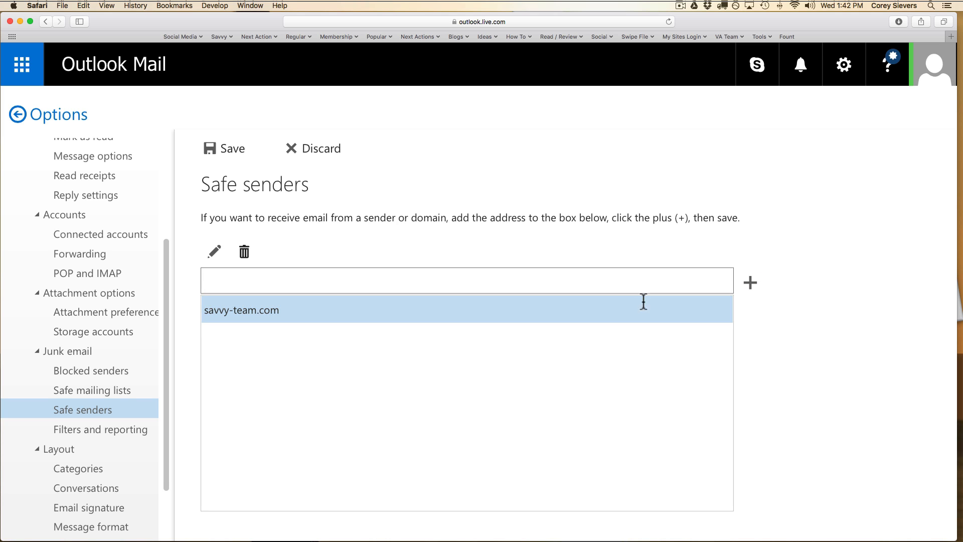
click(224, 148)
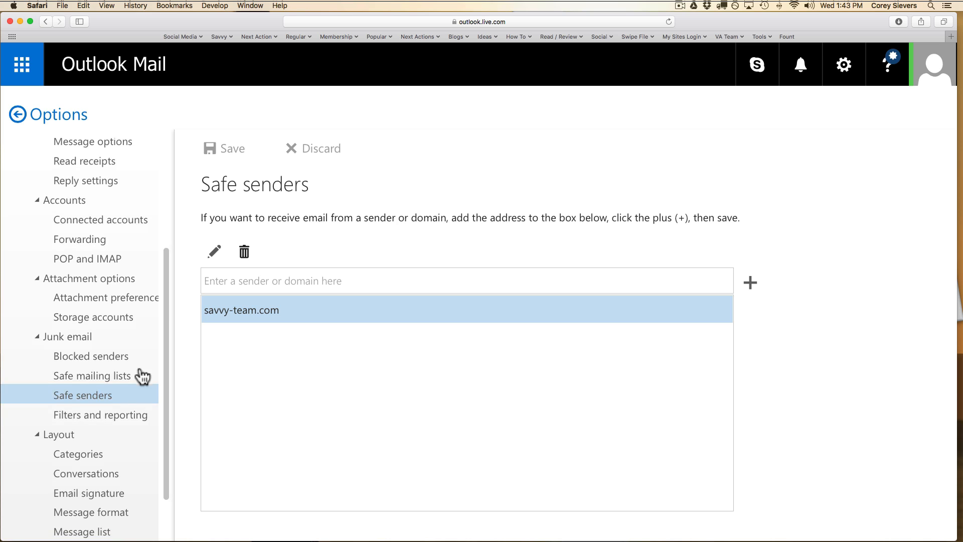
mouse_move(128, 291)
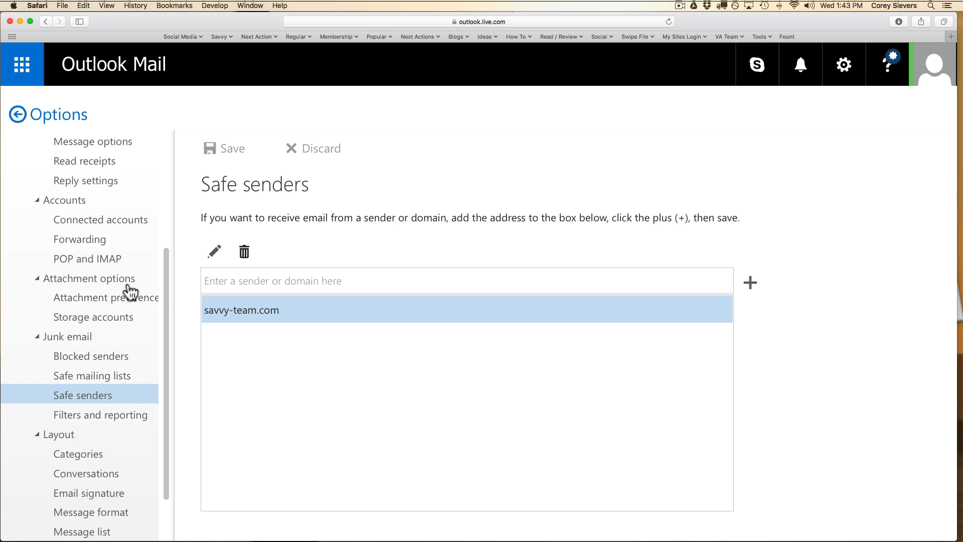
mouse_move(123, 293)
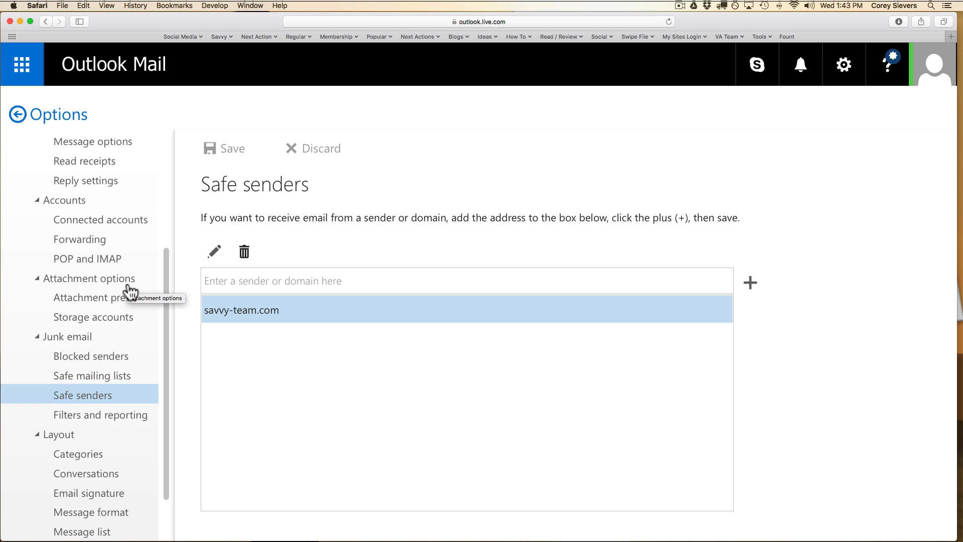
mouse_move(134, 289)
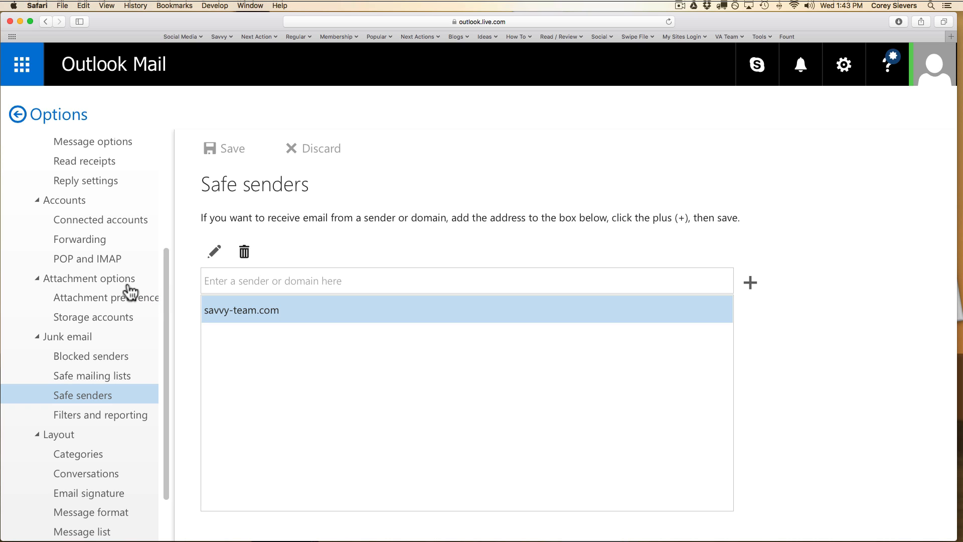